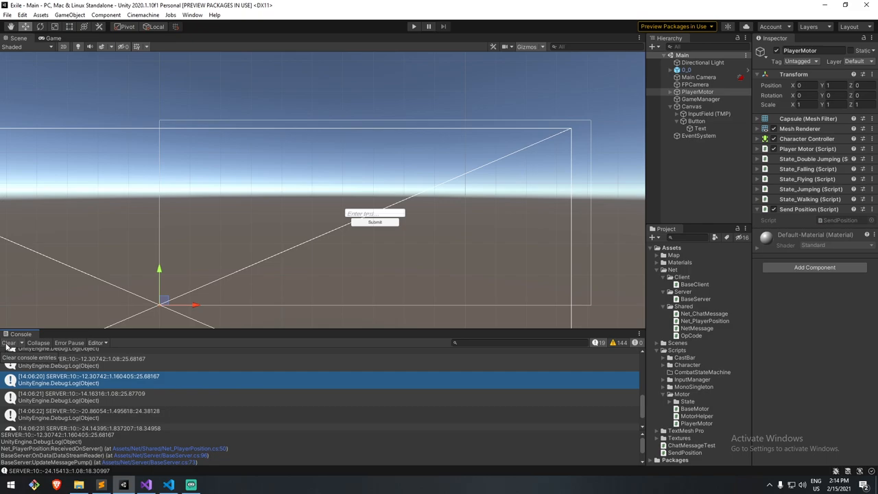
Clear the Unity console's position logs and switch to BaseServer.cs in Visual Studio.
click(8, 343)
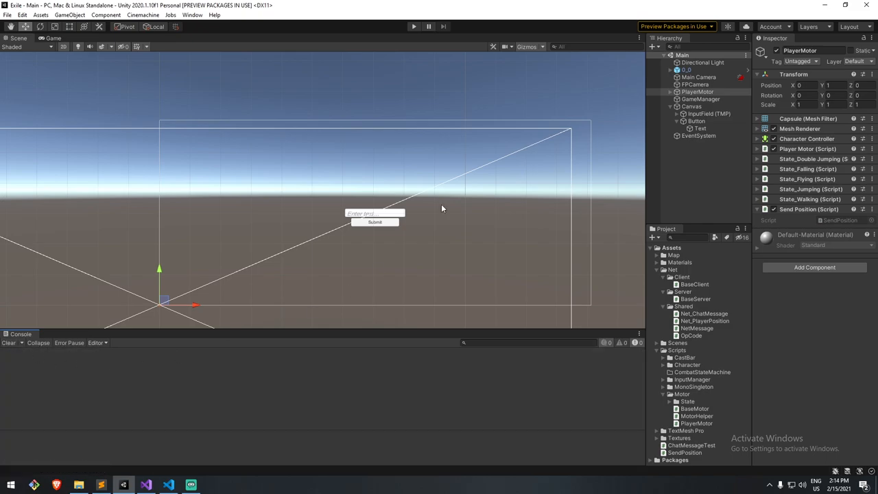
click(145, 486)
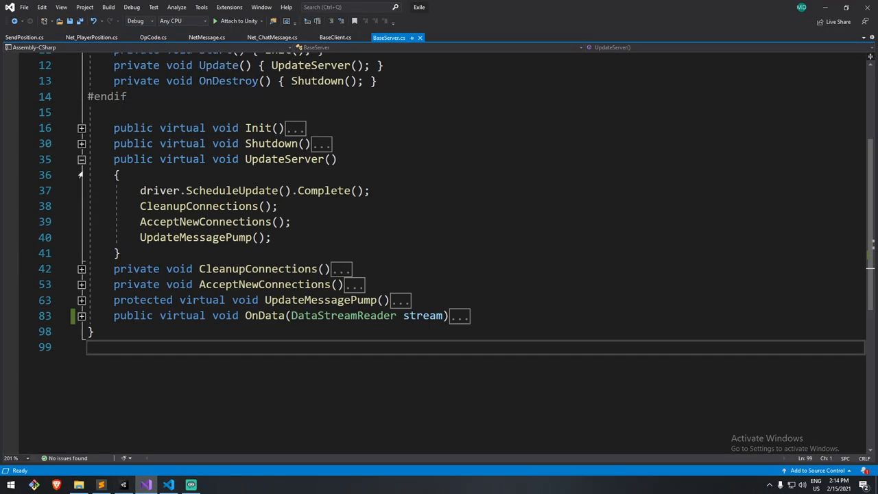
Copy BaseClient's SendToServer method into BaseServer.cs after OnData.
click(336, 37)
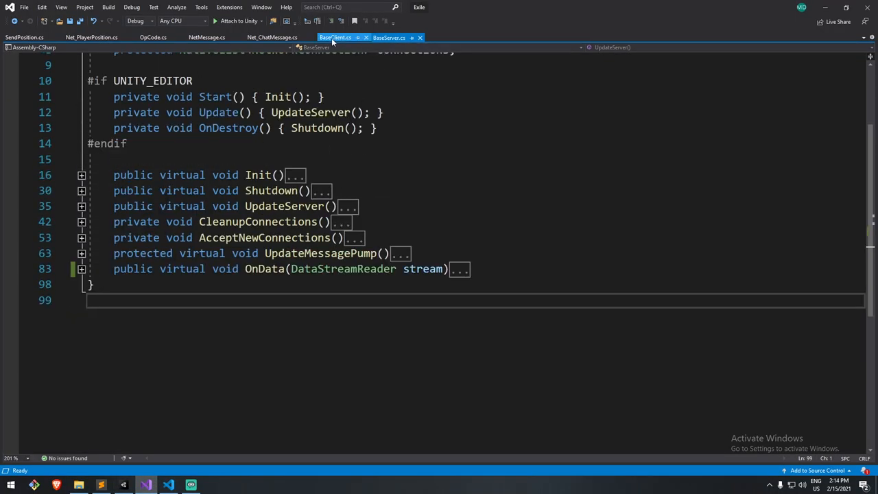
click(389, 37)
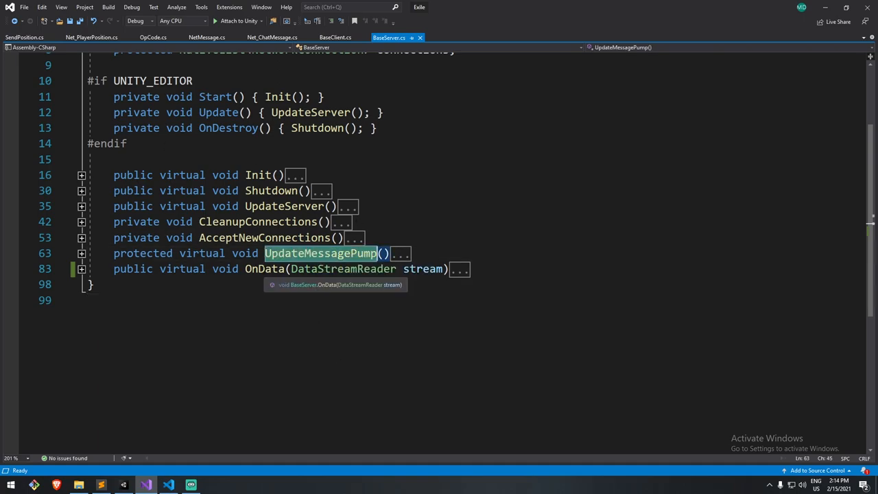
click(334, 37)
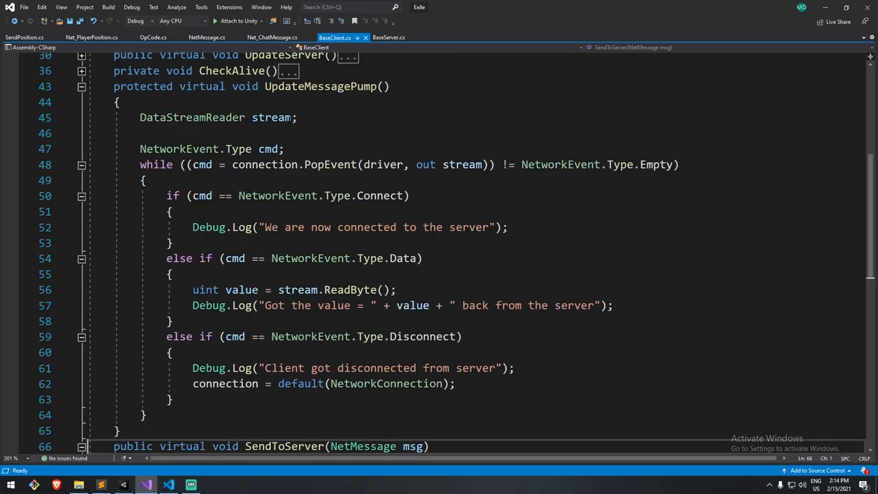
click(81, 85)
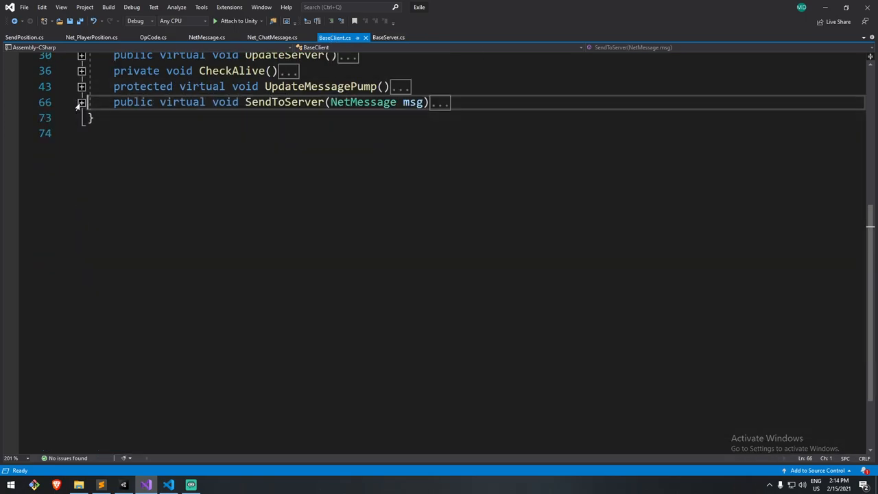
double_click(321, 86)
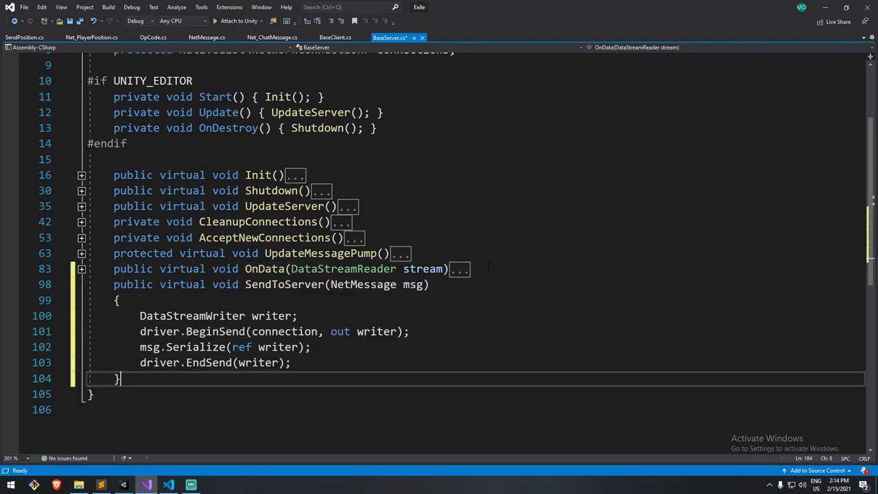
Rename the copied method SendToClient and add a NetworkConnection connection parameter.
double_click(304, 284)
text(Client)
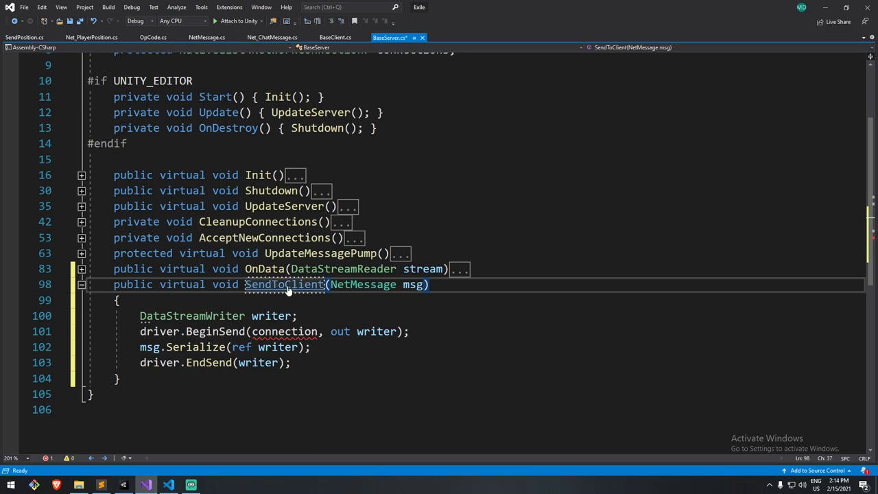
key(ctrl+s)
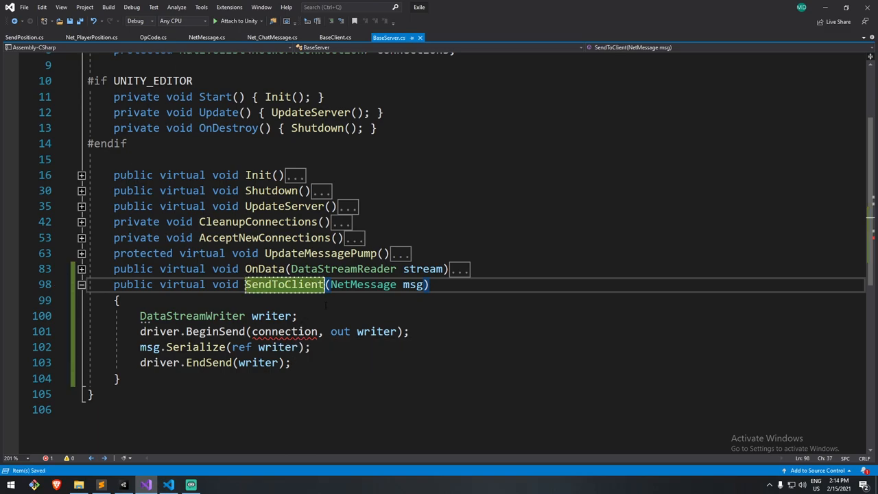
scroll(down, 3)
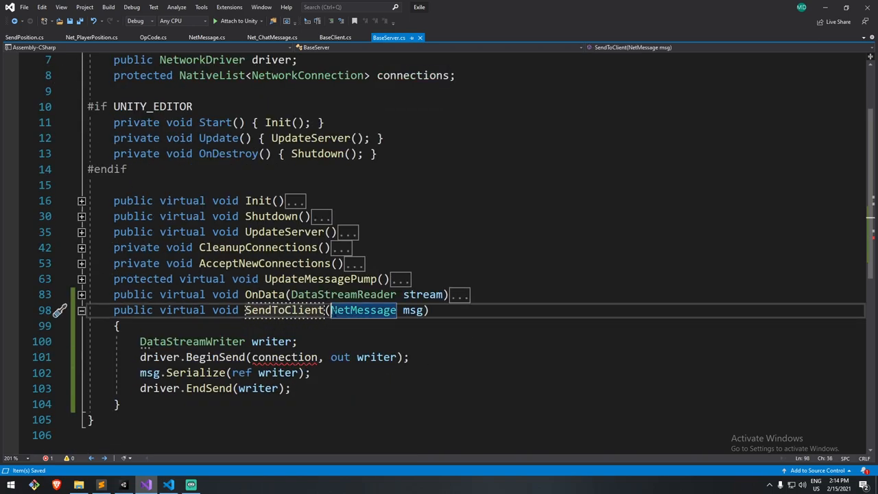
text(NetC)
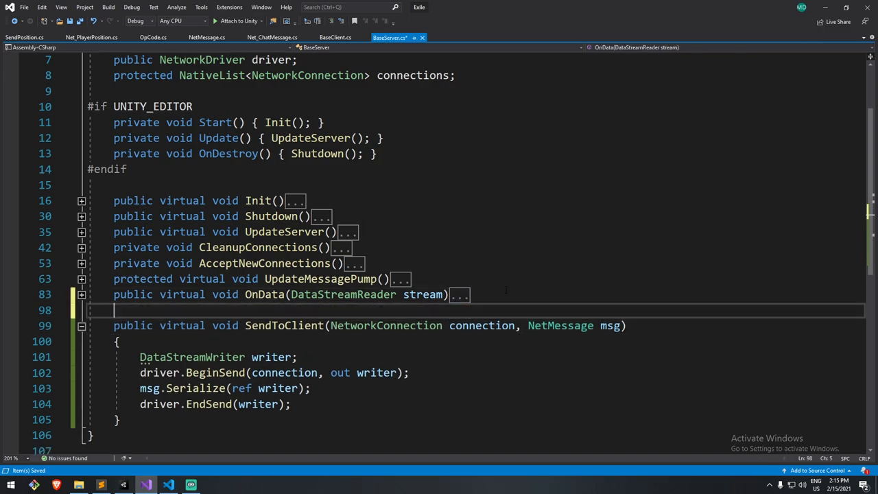
Declare a public virtual BroadCast(NetMessage msg) method in BaseServer.
text(public virtual void Sen)
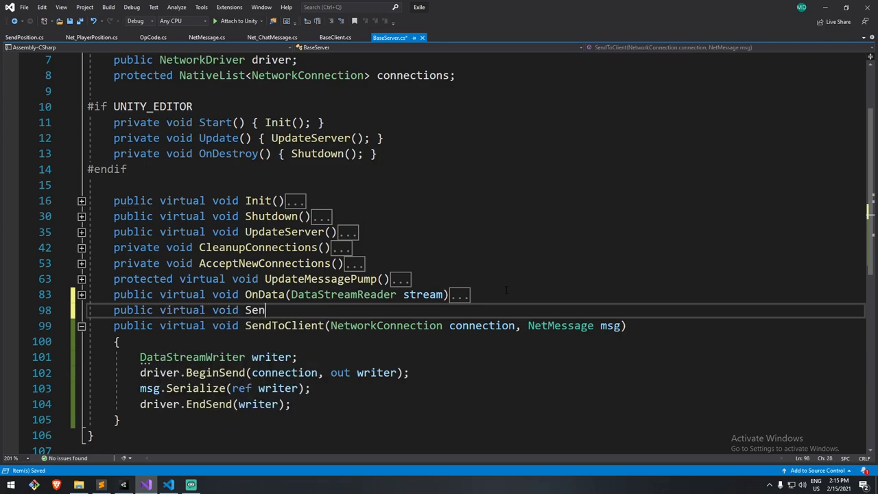
key(Backspace)
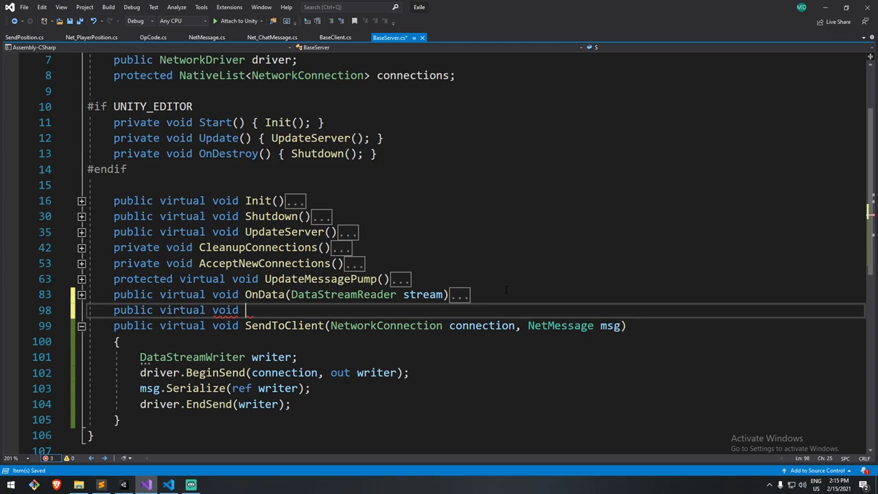
text(BroadCast)
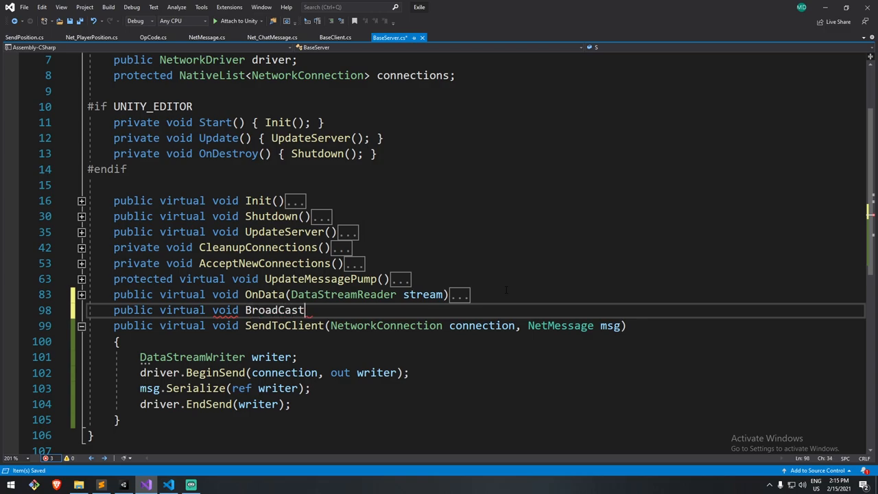
double_click(274, 309)
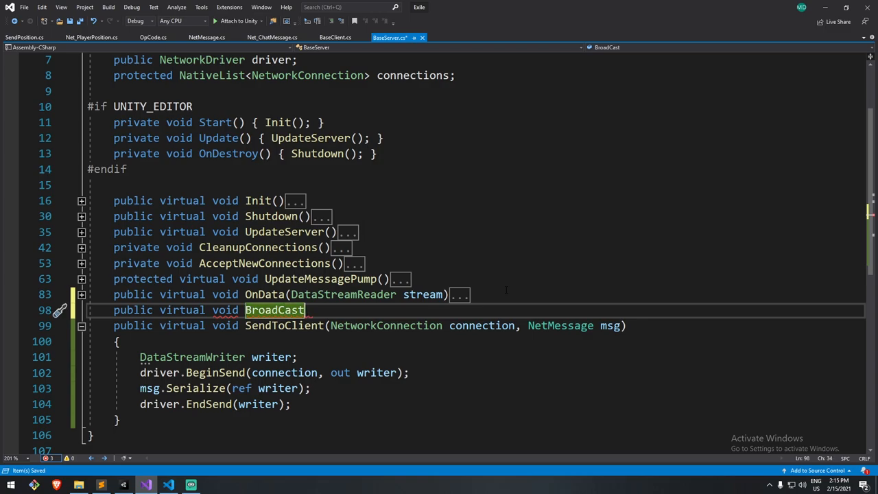
text(())
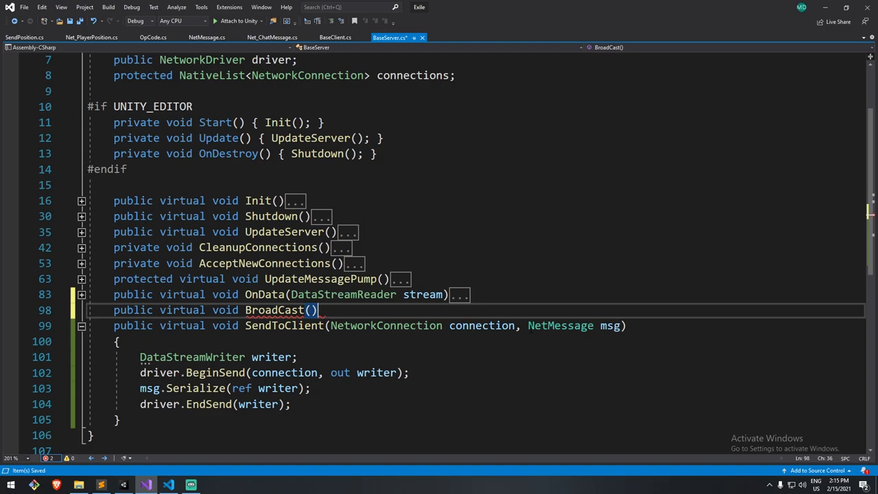
text(NetMessage msg)
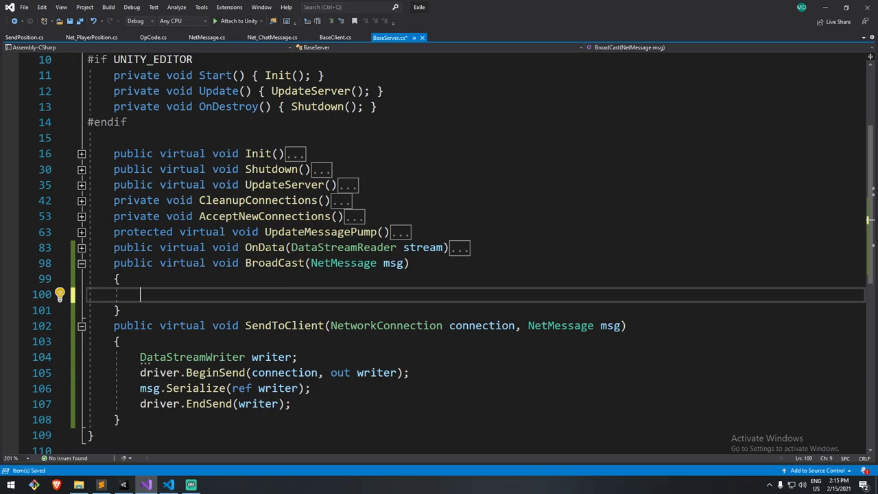
Make BroadCast call SendToClient(connections[i], msg) for each created connection.
click(81, 201)
text(for (int i = 0; i < connections.Length; i++)
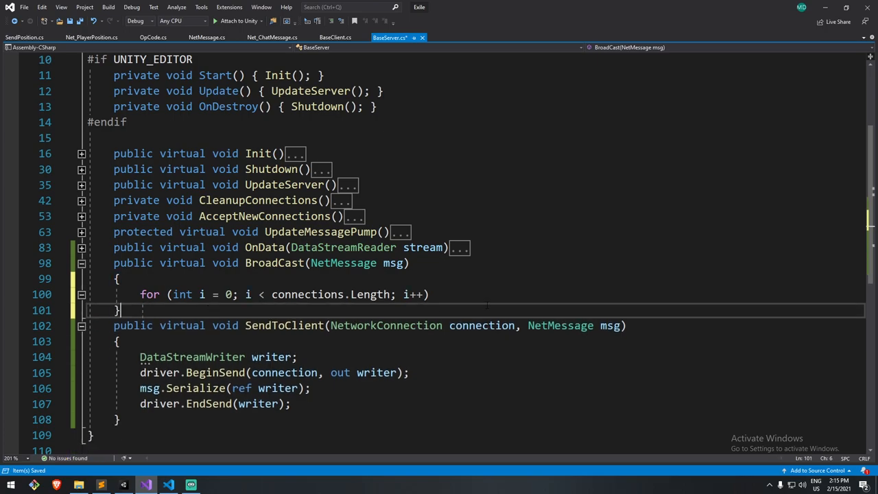
text(if(c)
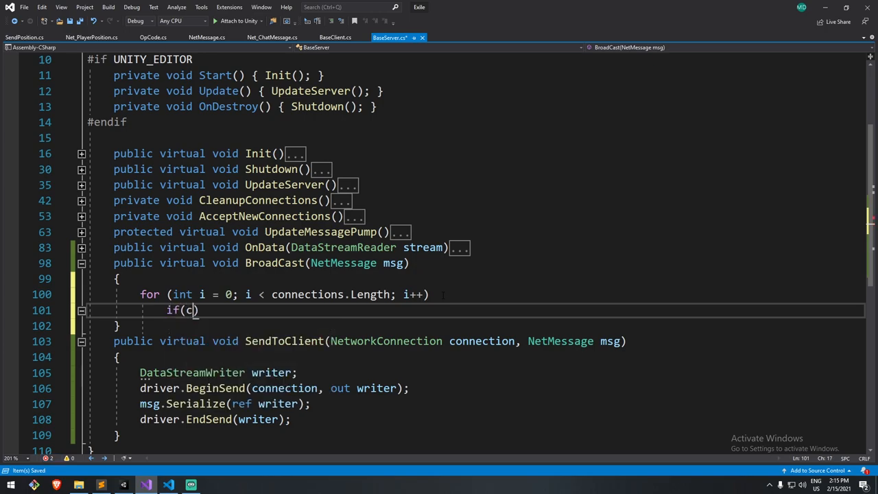
text(onnections[])
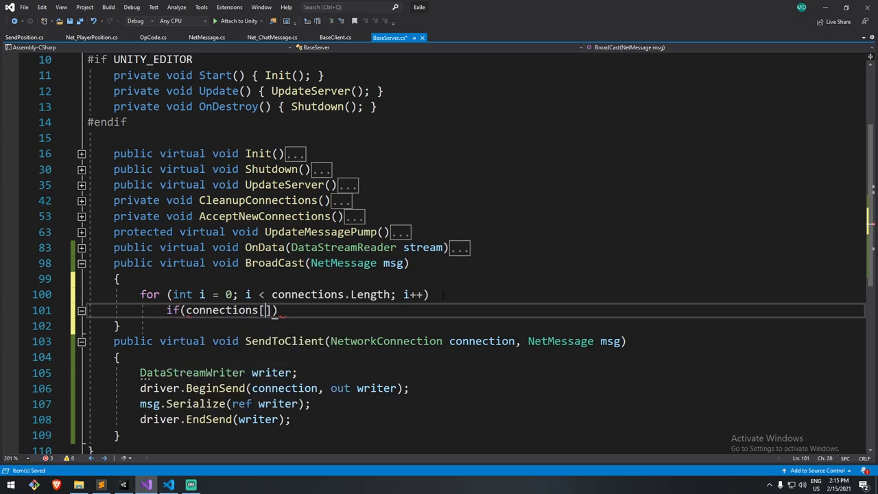
text(i].IsCreated)
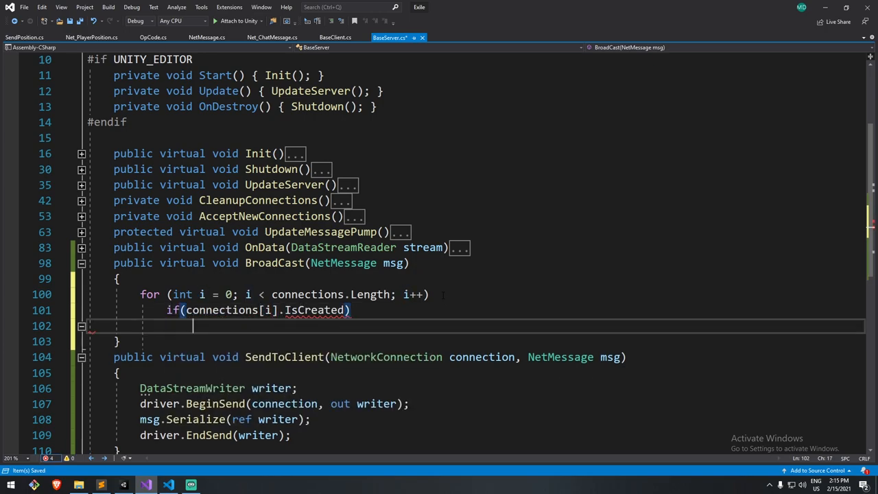
text(SenDt)
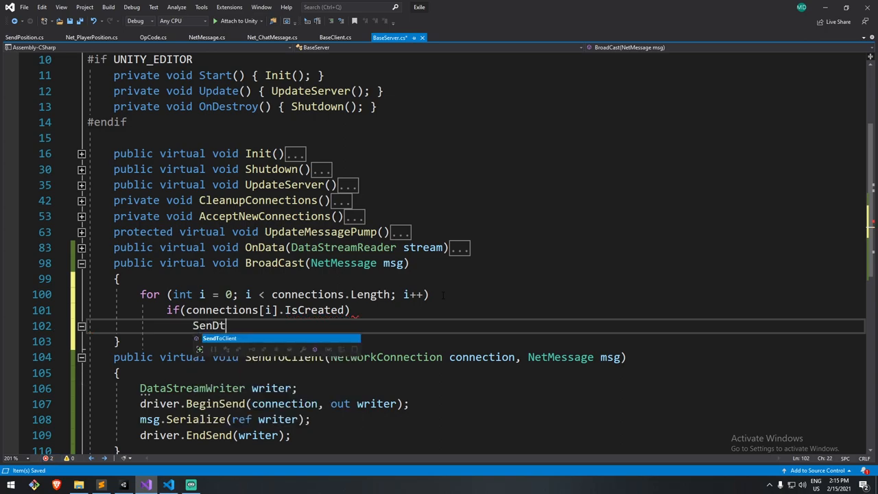
key(Tab)
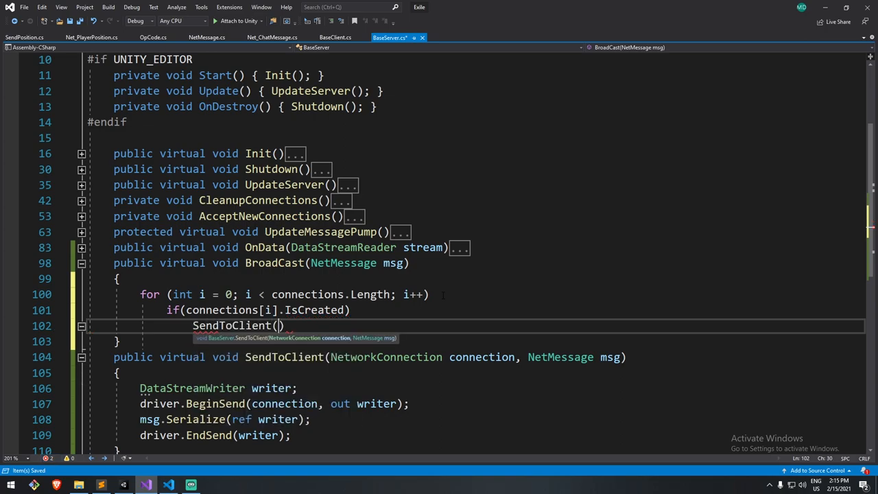
text(connections[])
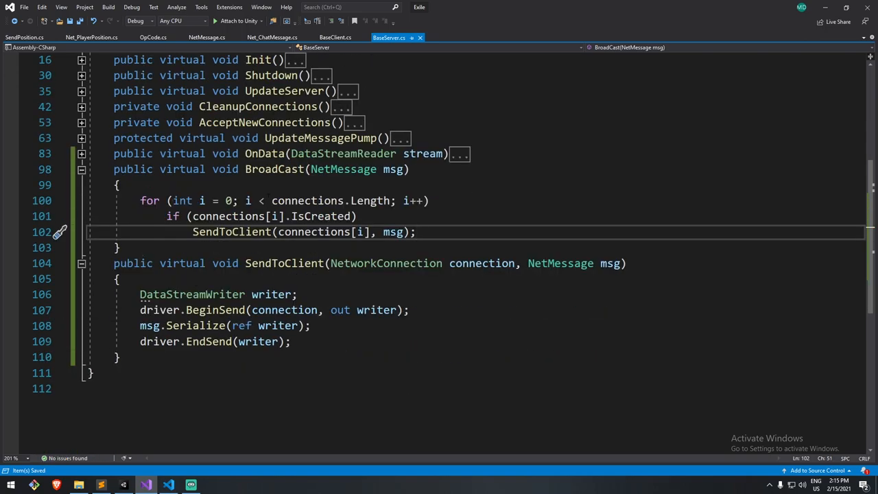
Fold the BroadCast and SendToClient bodies and expand OnData in BaseServer.cs.
click(232, 231)
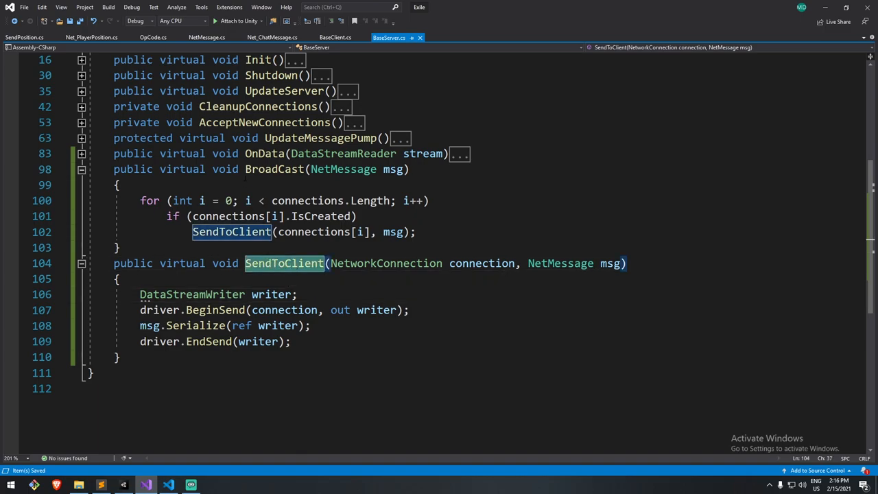
mouse_move(274, 169)
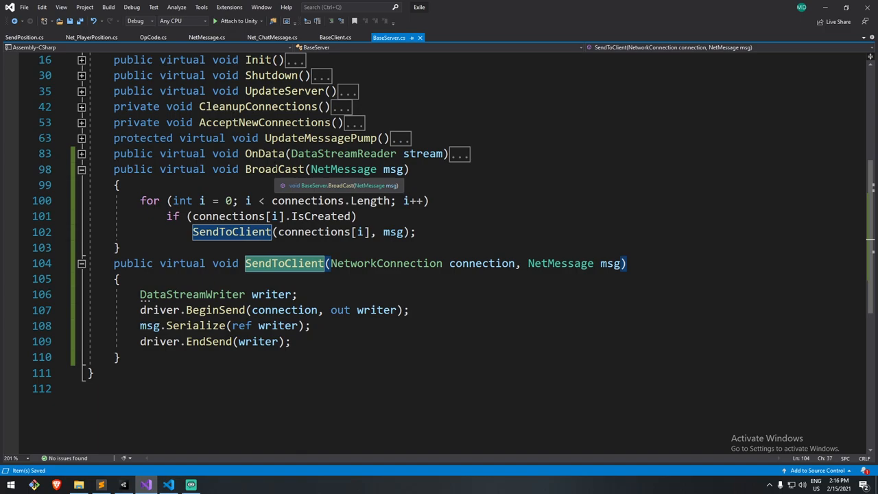
mouse_move(275, 169)
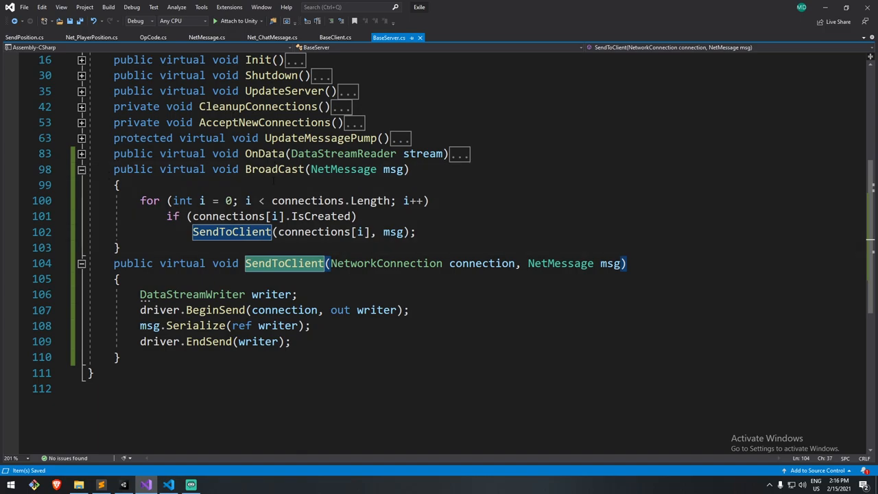
click(328, 263)
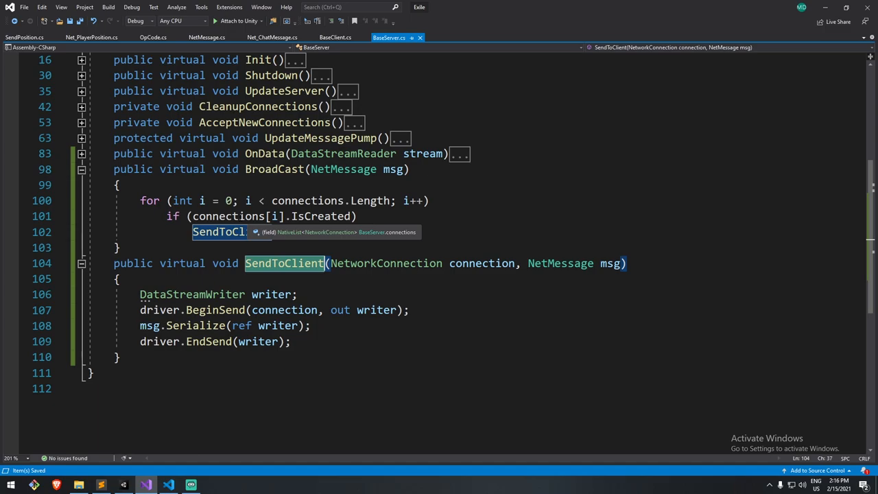
mouse_move(252, 230)
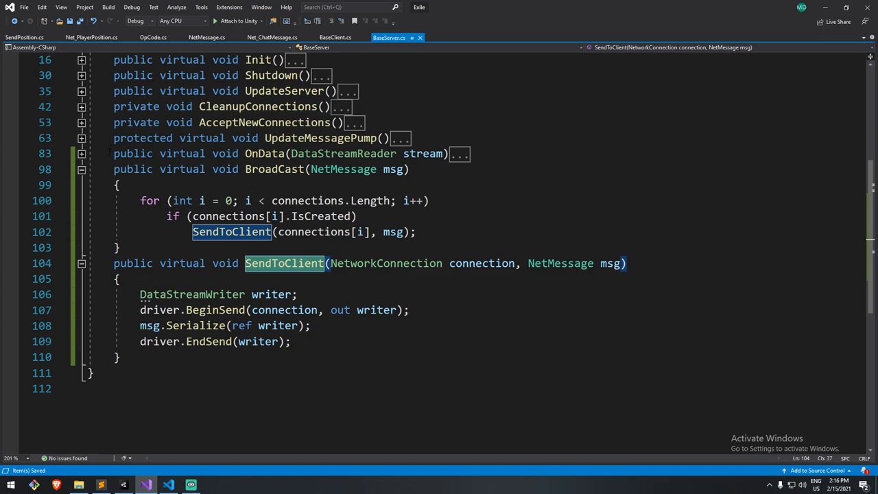
click(81, 264)
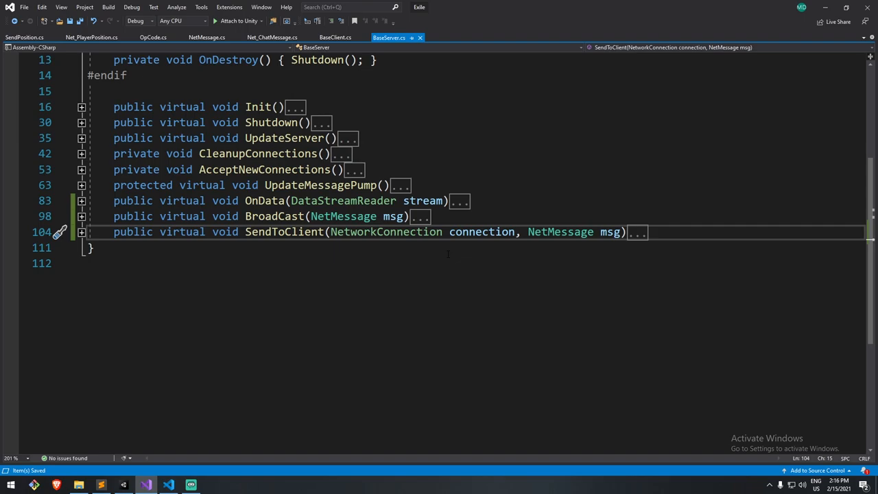
click(81, 200)
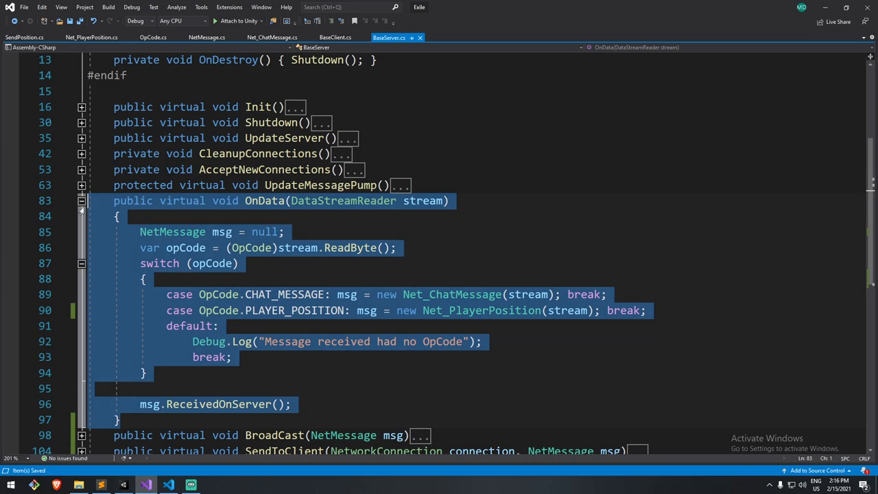
In BaseClient's OnData, change msg.ReceivedOnServer() to ReceivedOnClient().
click(81, 201)
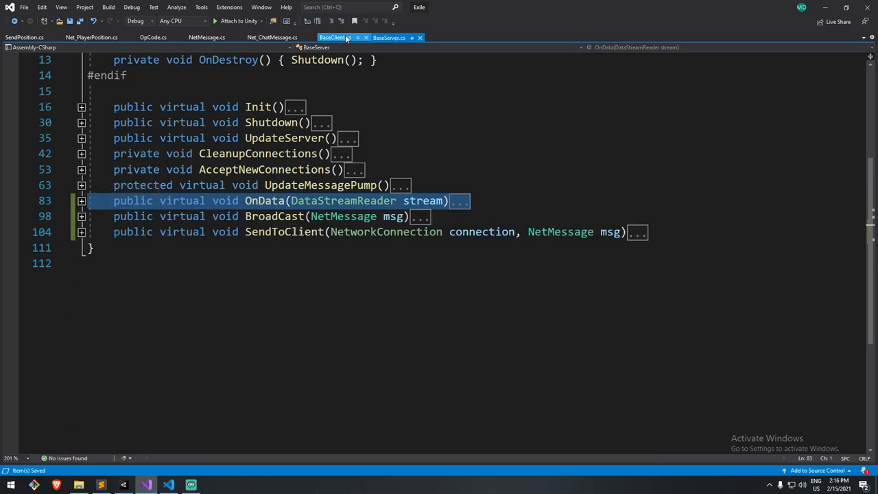
click(336, 37)
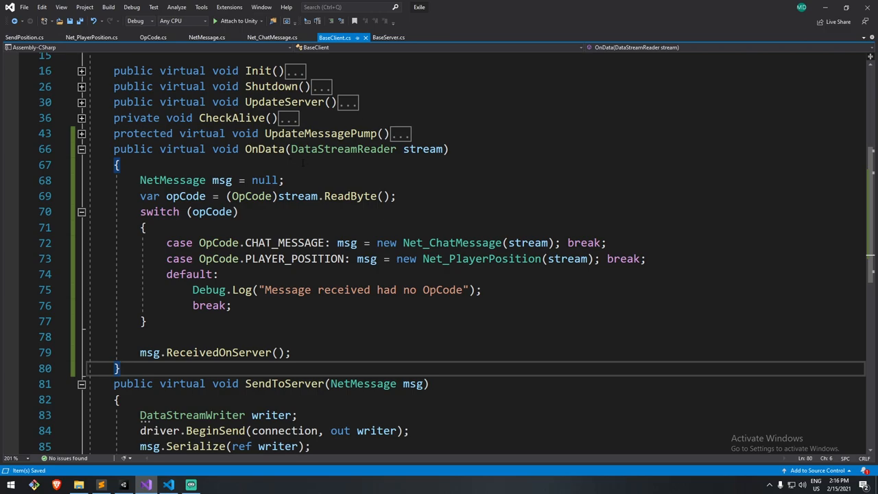
click(117, 369)
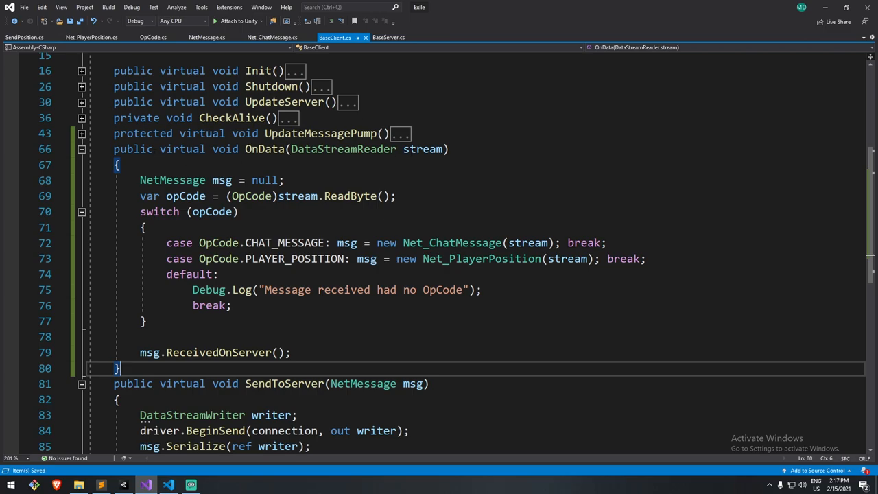
double_click(424, 149)
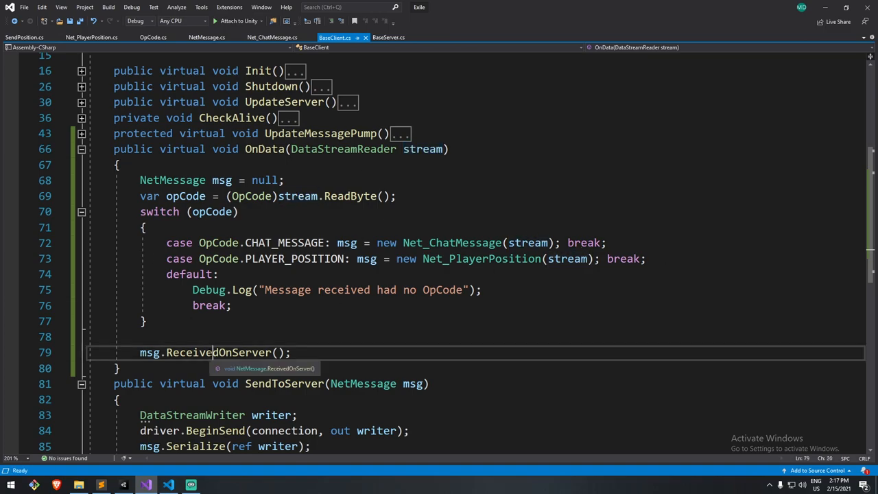
double_click(219, 352)
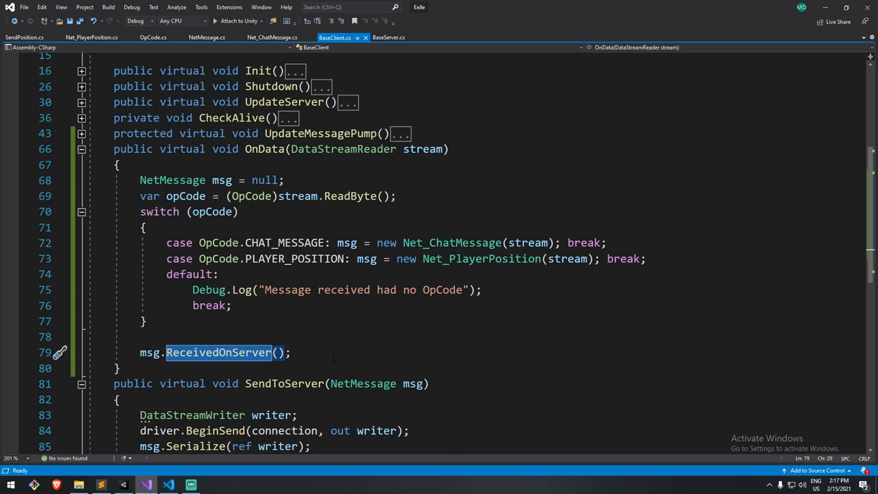
text(ReceivedOnClient)
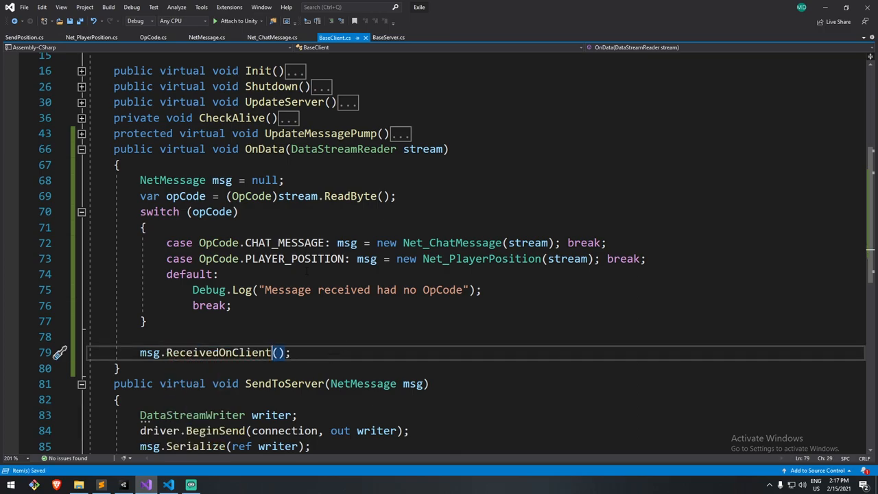
double_click(218, 352)
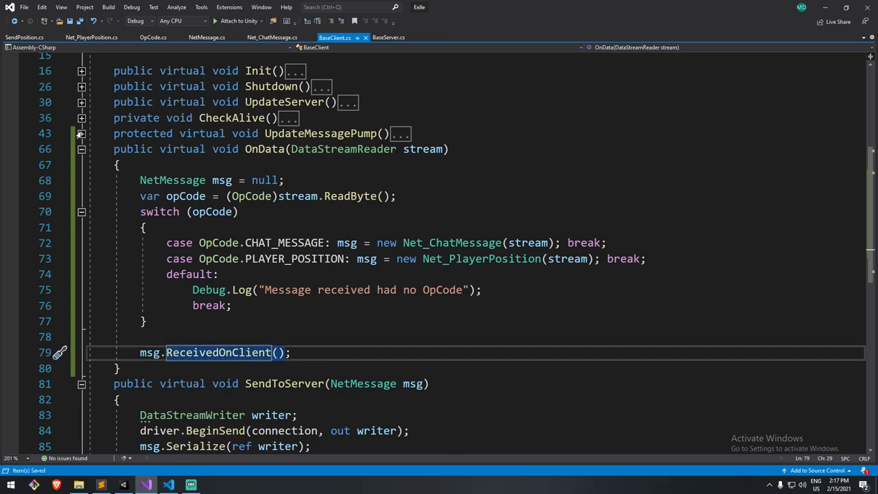
mouse_move(278, 149)
text(OnData)
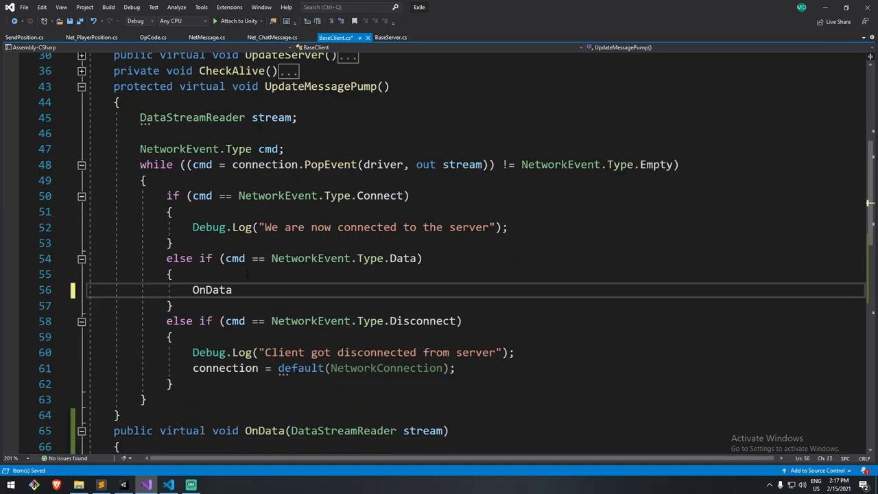
Add OnData(stream) to UpdateMessagePump's Data branch and fold the loop.
text((stream);)
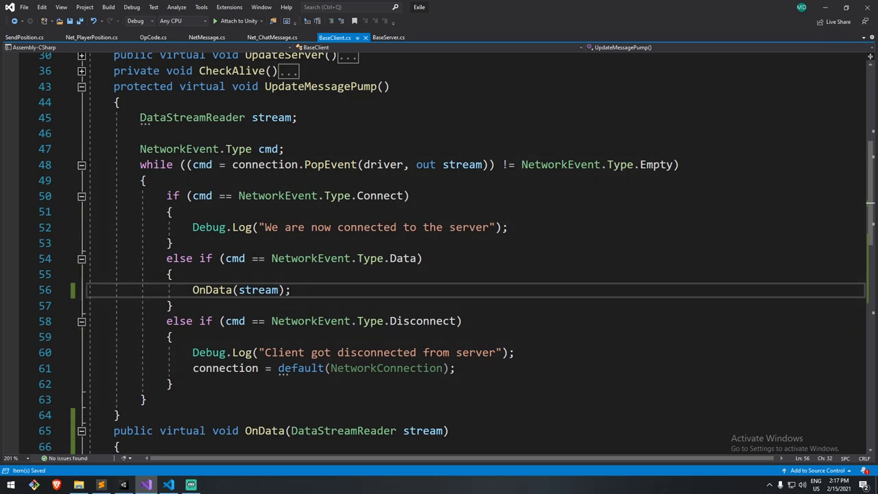
click(81, 165)
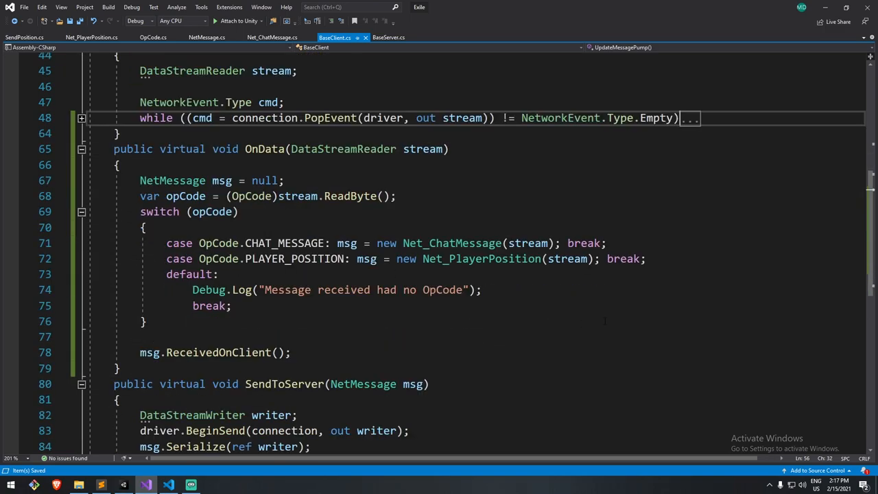
double_click(218, 352)
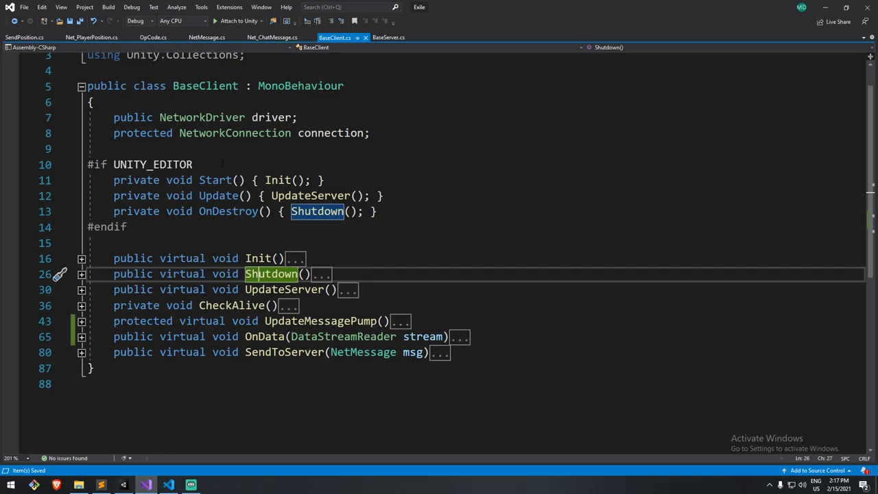
Return to BaseServer.cs and scroll through its folded class outline.
click(388, 37)
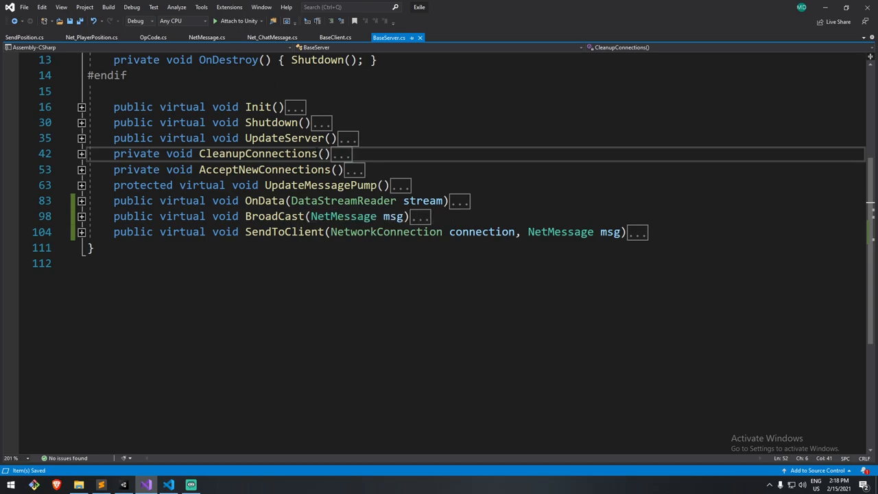
double_click(257, 153)
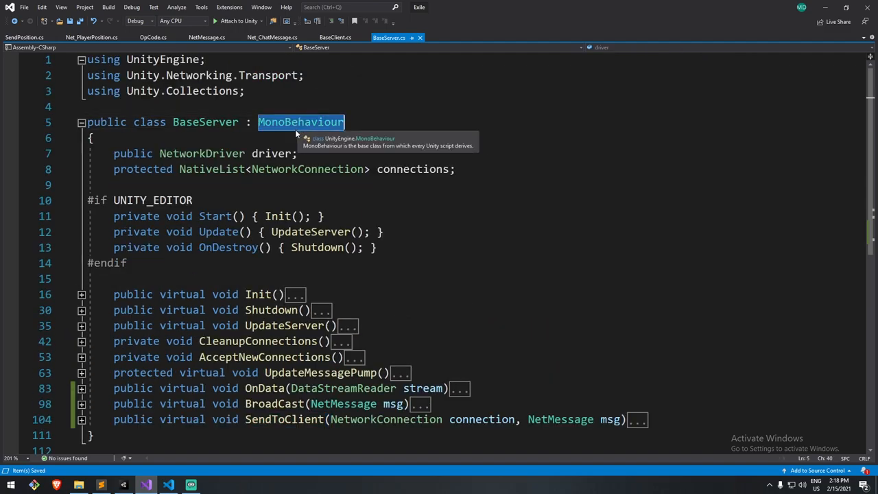
mouse_move(439, 271)
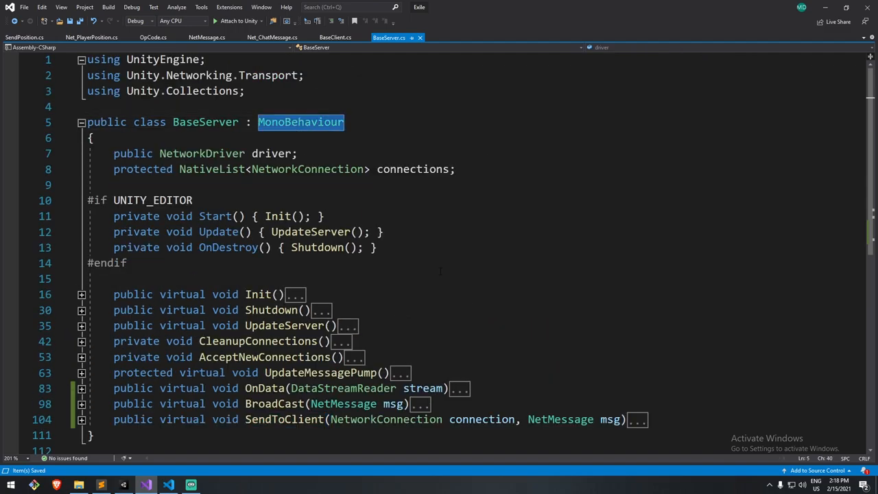
scroll(down, 3)
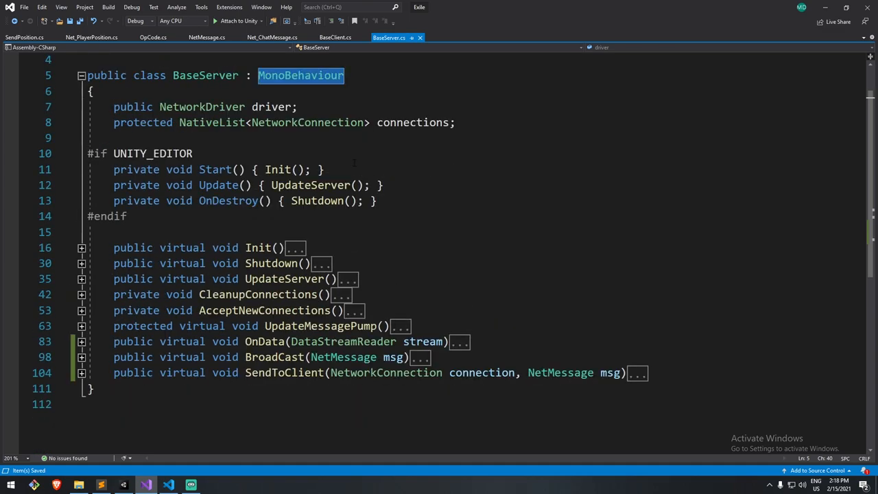
mouse_move(302, 79)
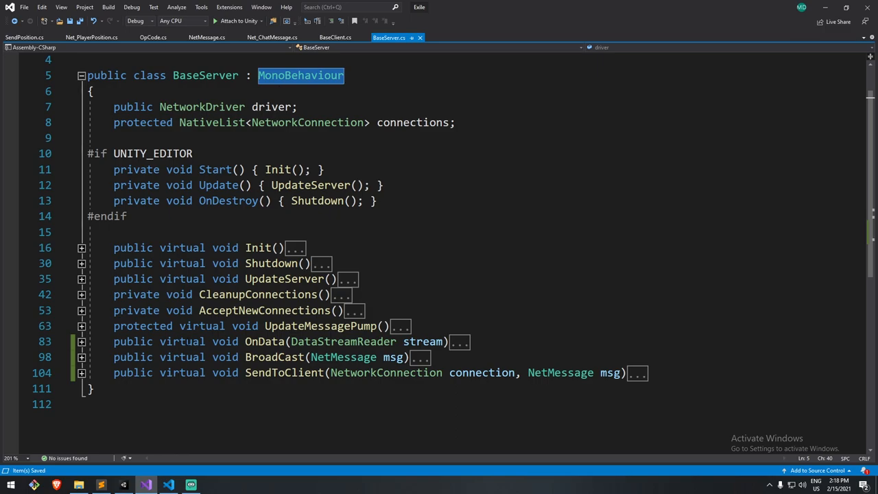
scroll(down, 3)
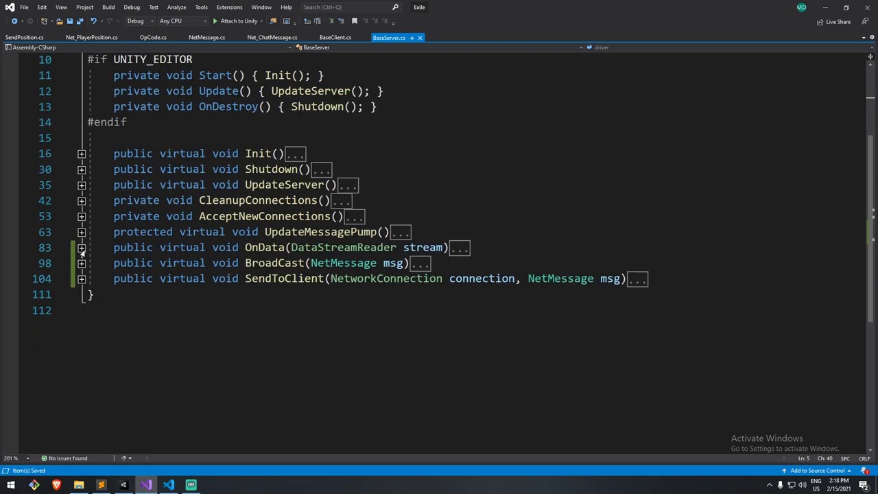
Pass 'this' into msg.ReceivedOnServer in BaseServer's OnData.
click(81, 247)
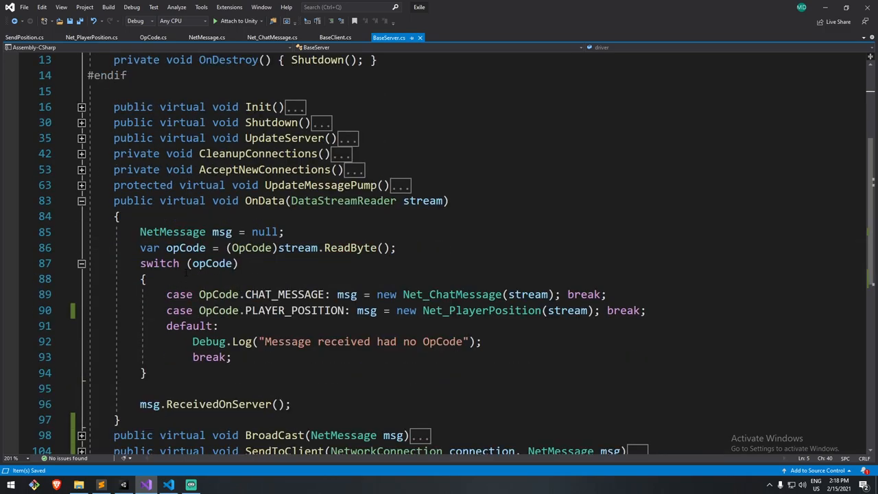
double_click(265, 200)
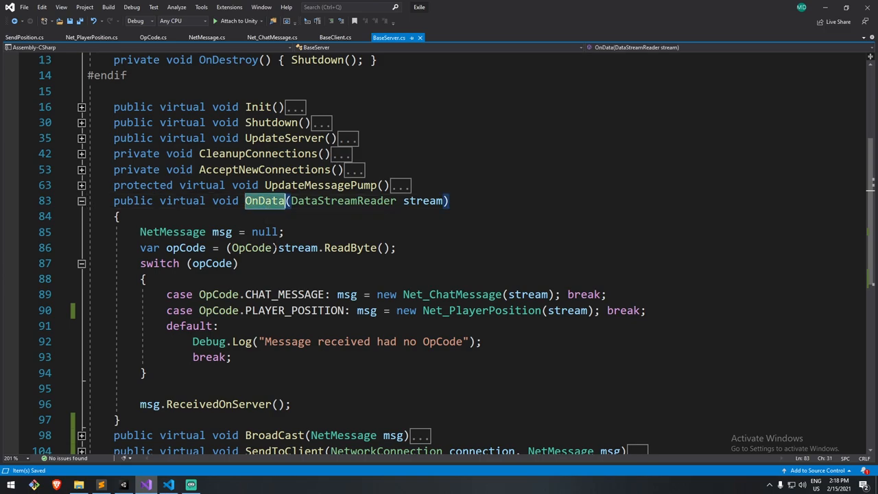
scroll(down, 3)
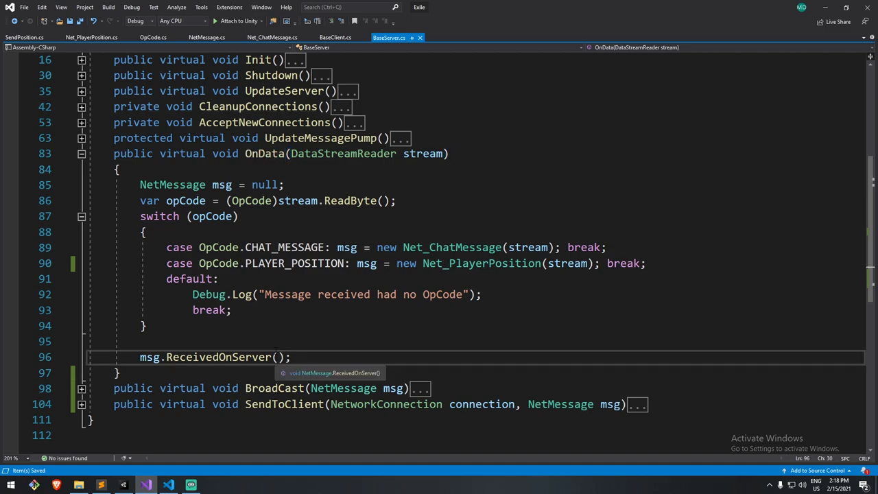
text(this)
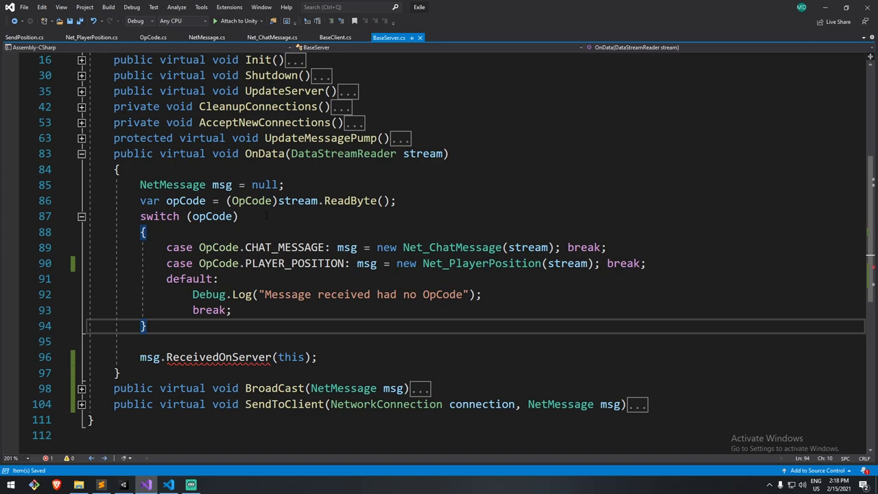
Inspect the BroadCast and ReceivedOnServer names, then go to NetMessage.cs.
double_click(274, 389)
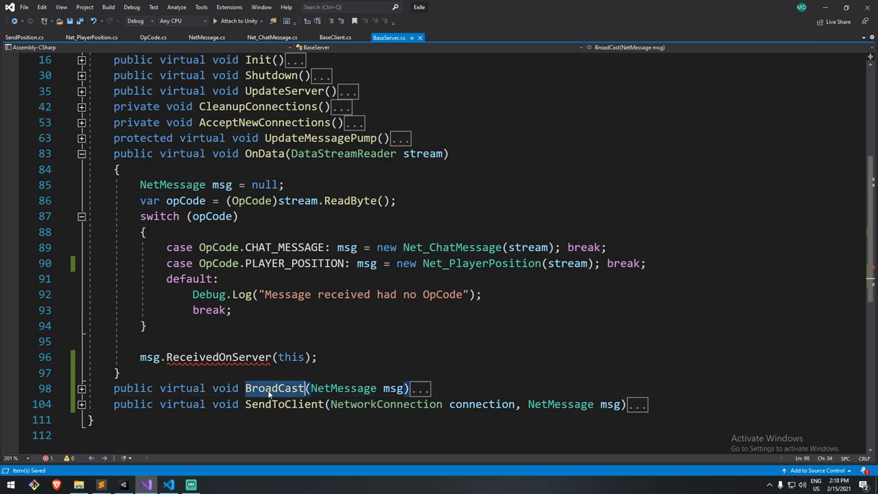
double_click(274, 388)
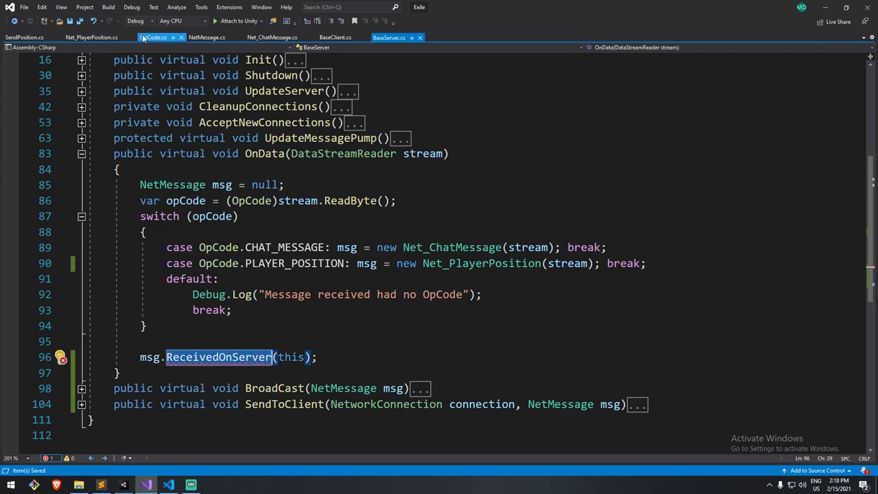
click(206, 37)
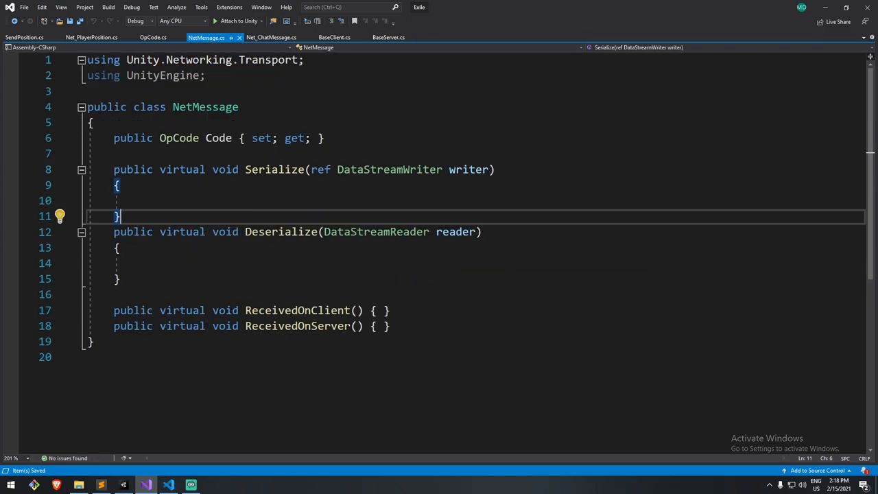
Give NetMessage's ReceivedOnServer a BaseServer server parameter, then go to Net_PlayerPosition.cs.
text(BaseServer)
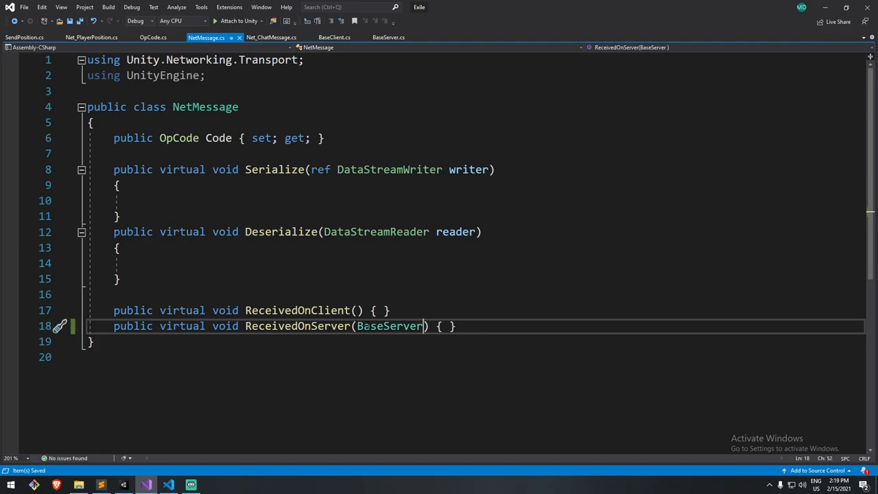
text(server)
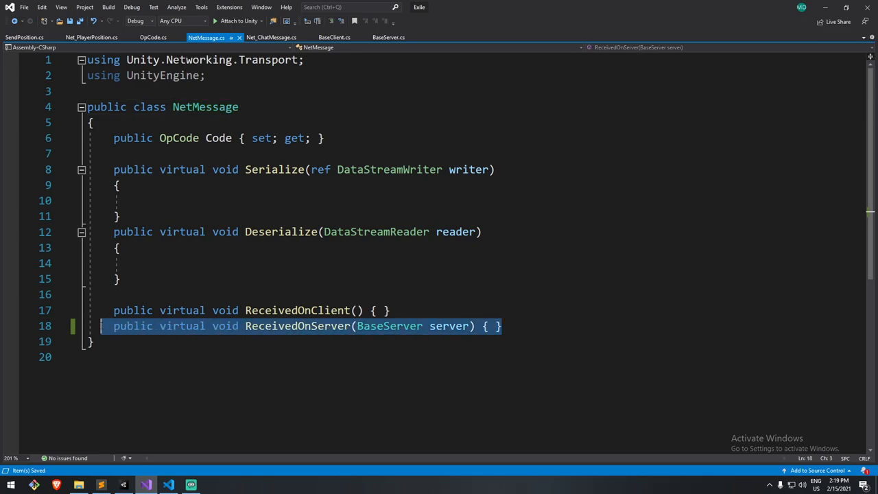
click(91, 37)
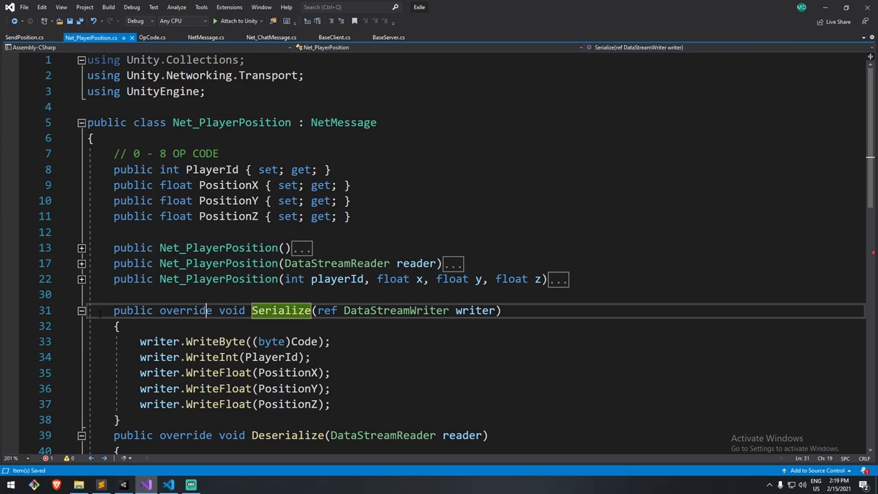
Add a BaseServer server parameter to Net_PlayerPosition's ReceivedOnServer and type server.BroadCast.
click(81, 264)
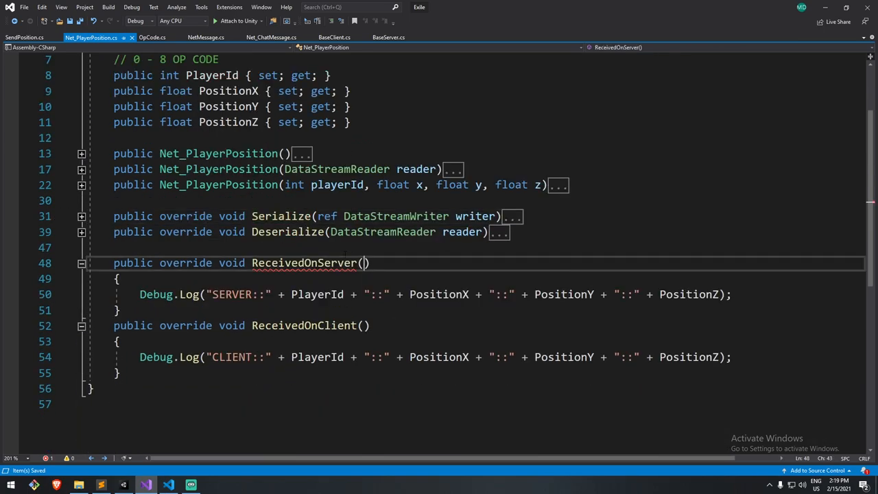
text(BaseServer)
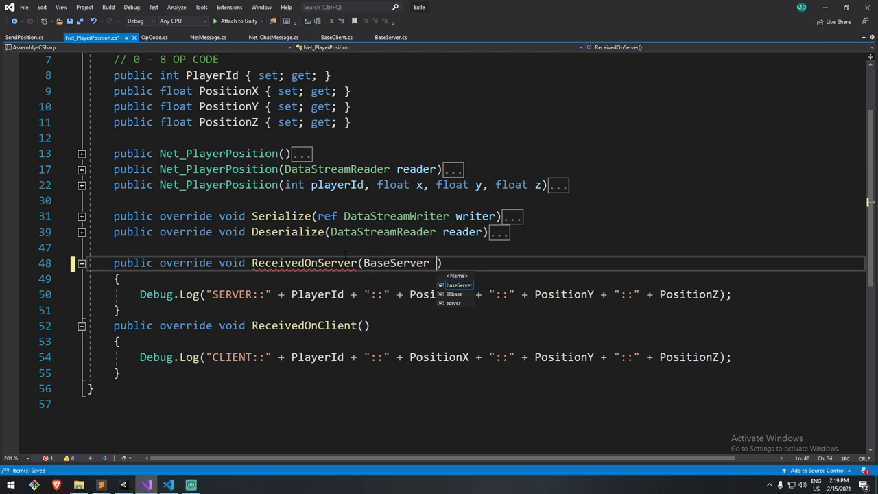
text(server)
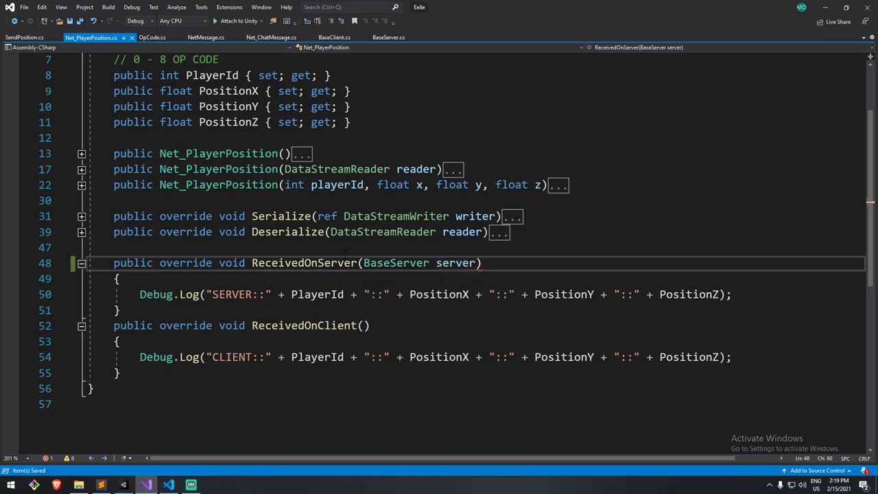
double_click(455, 263)
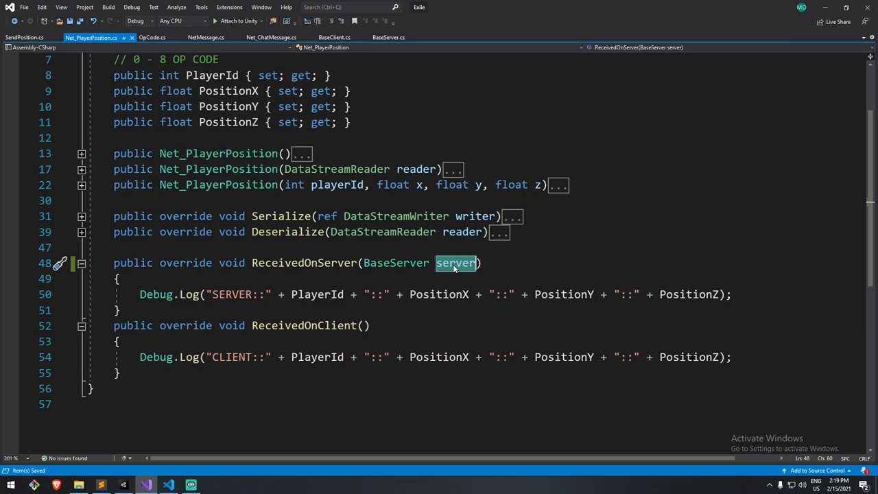
text(server.)
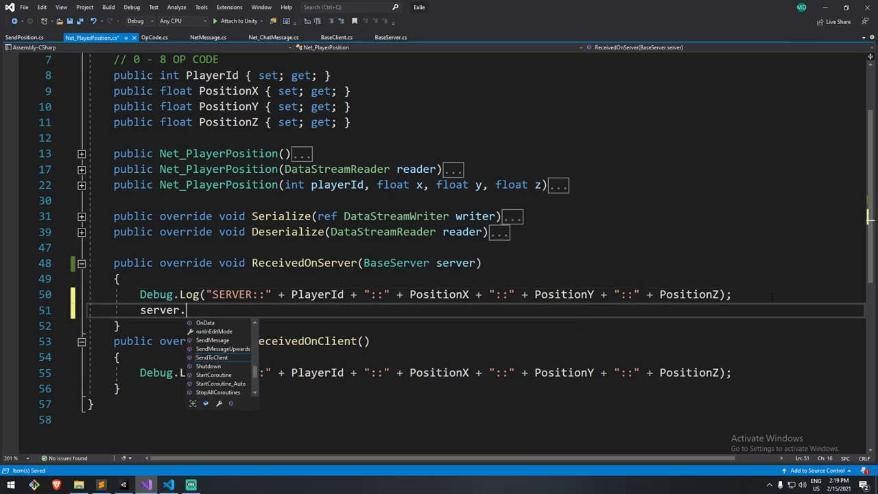
text(BroadCast)
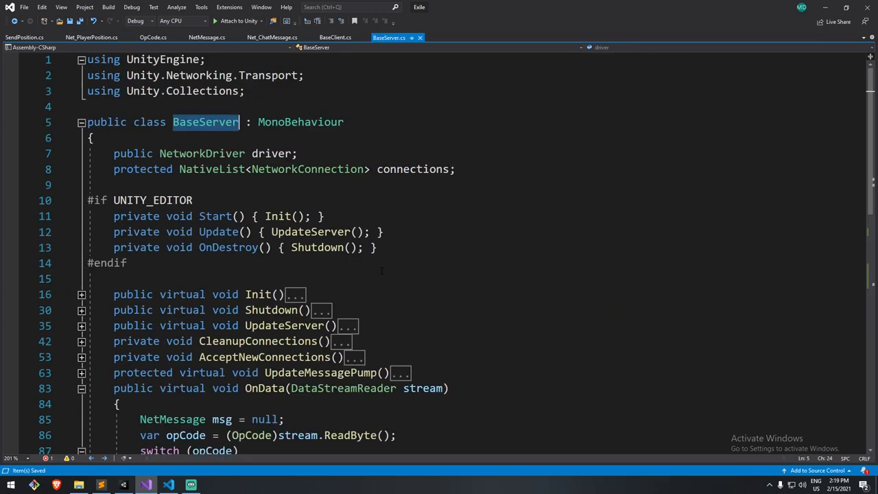
Scroll down BaseServer.cs and select the BroadCast method name to rename it Broadcast.
scroll(down, 3)
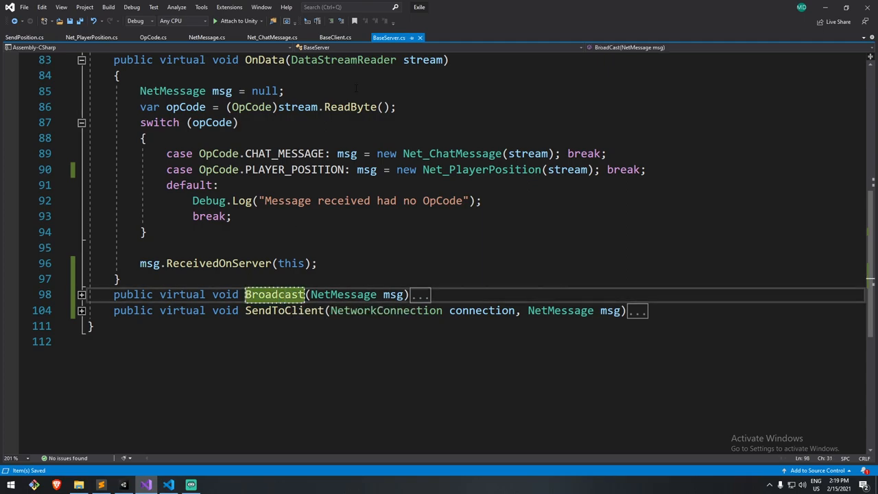
click(91, 37)
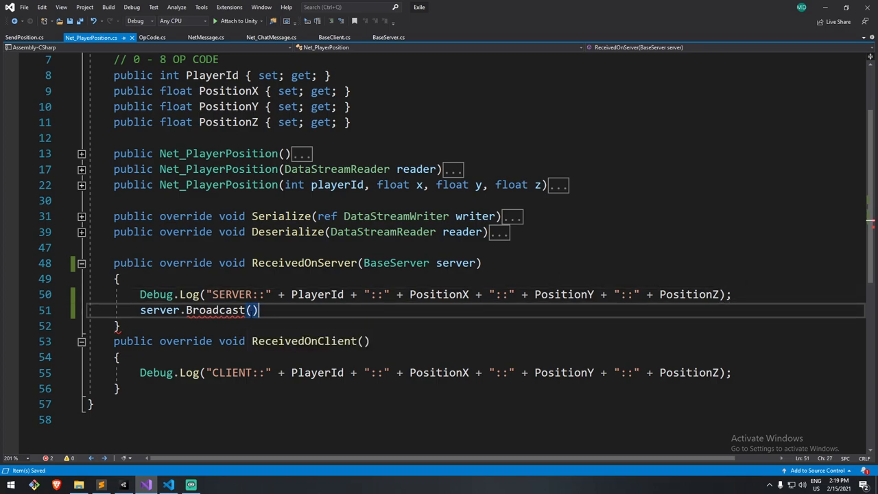
Complete server.Broadcast(this); in ReceivedOnServer, then open Net_ChatMessage's CS0115 override error.
text(this;)
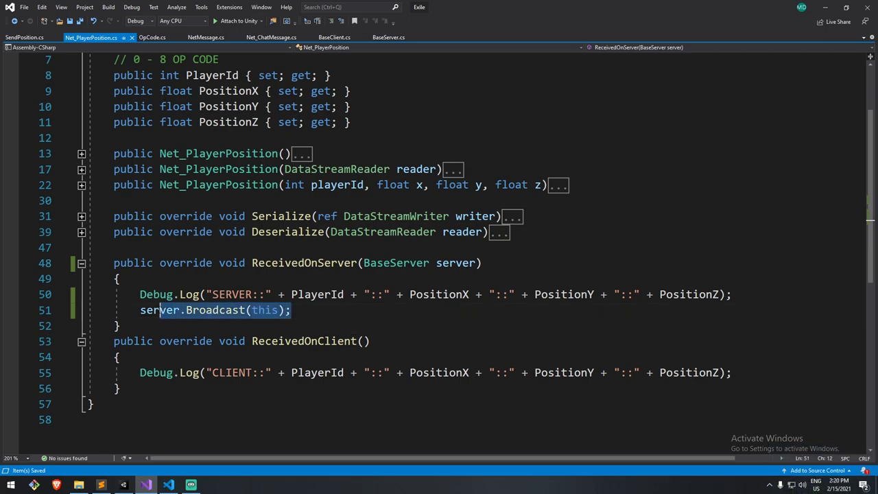
double_click(216, 310)
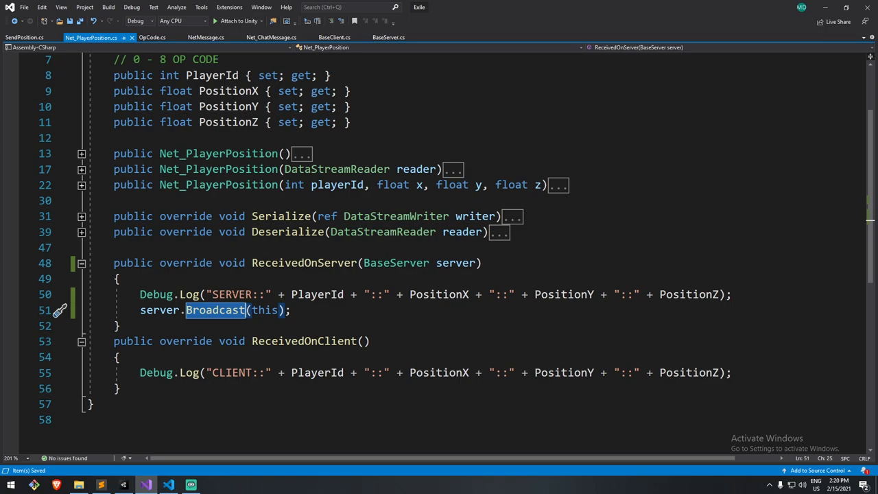
mouse_move(238, 321)
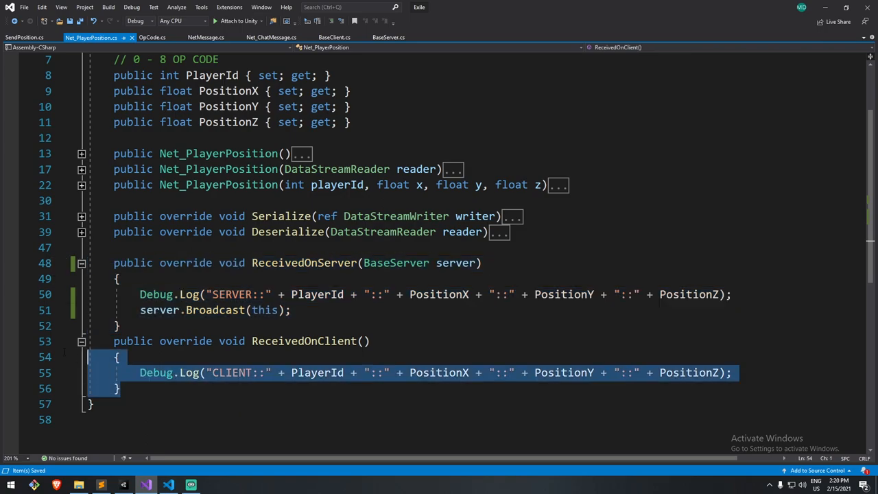
double_click(231, 373)
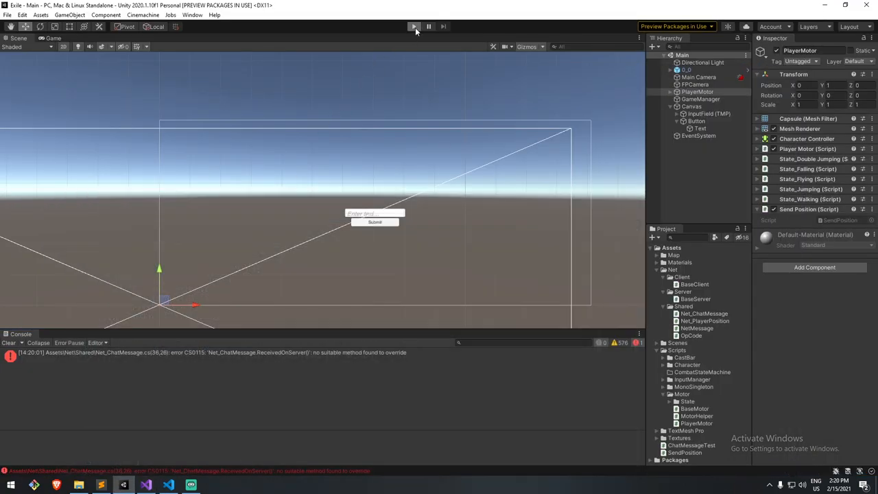
click(145, 485)
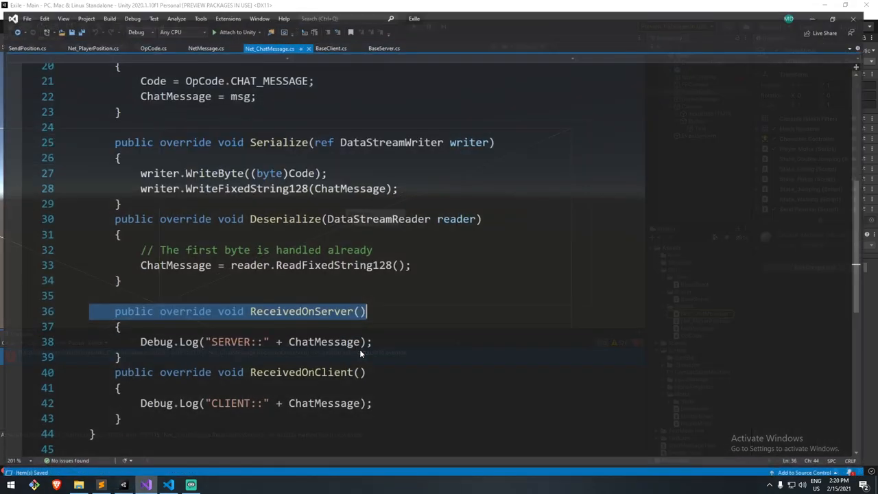
Type a BaseServer server parameter into Net_ChatMessage's ReceivedOnServer, then clear Unity's Console errors.
text(S)
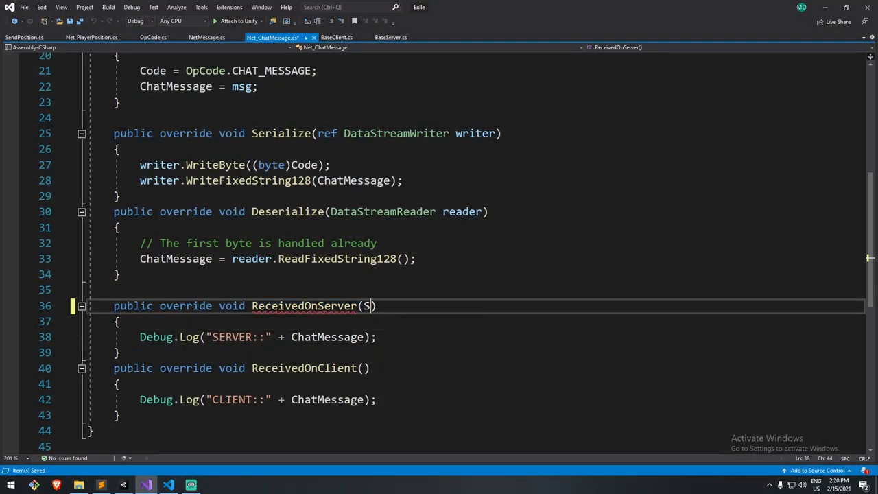
text(BaseServer server)
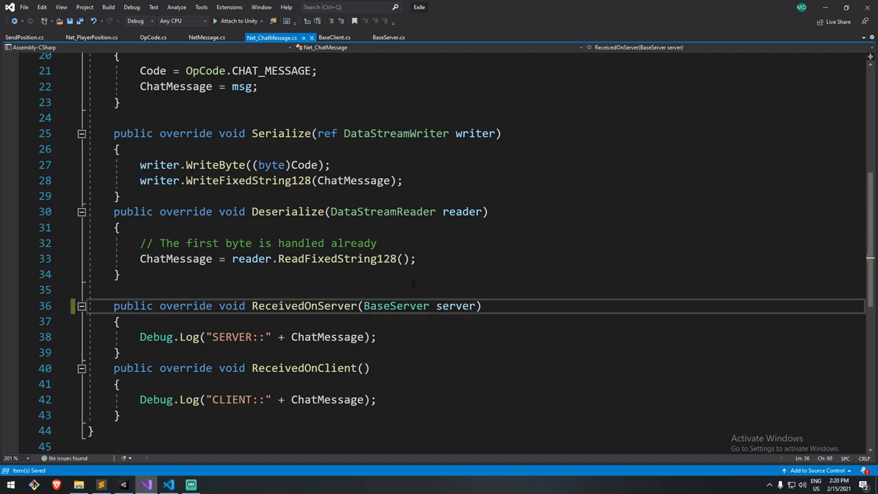
double_click(456, 305)
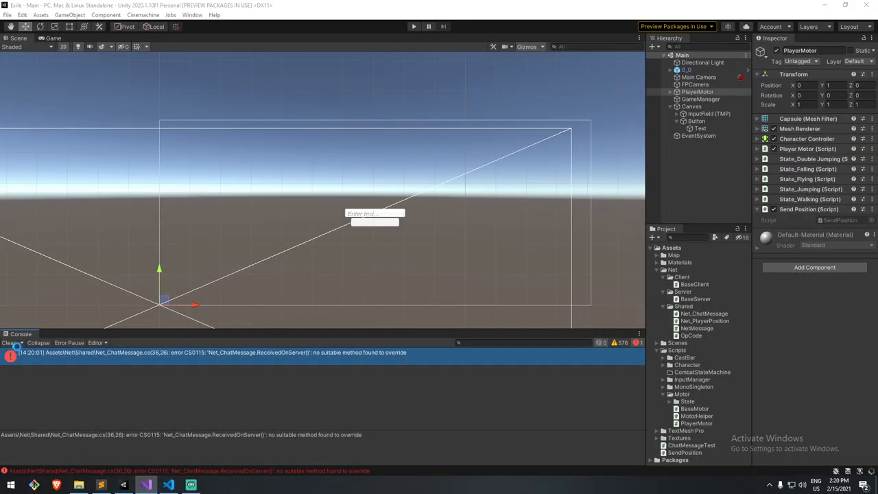
click(9, 343)
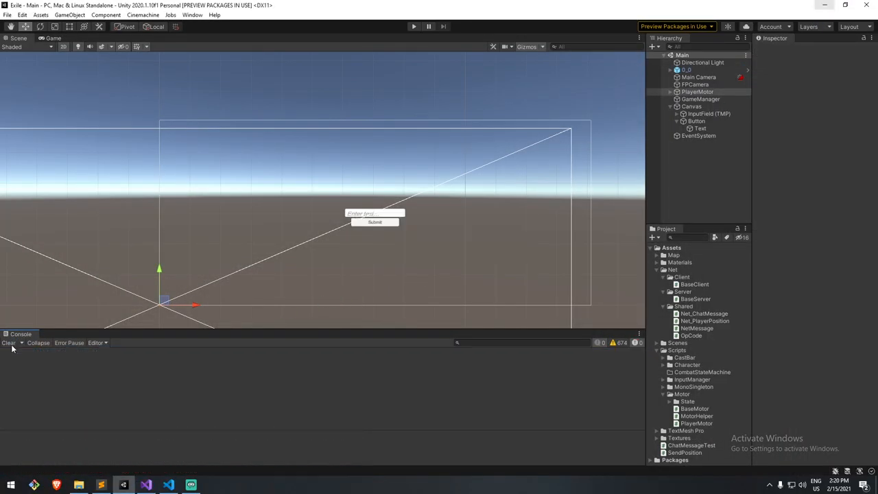
click(698, 91)
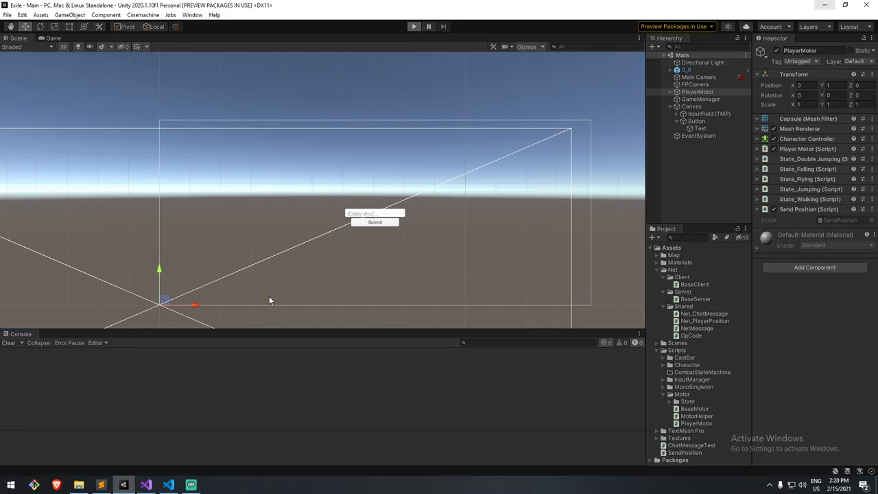